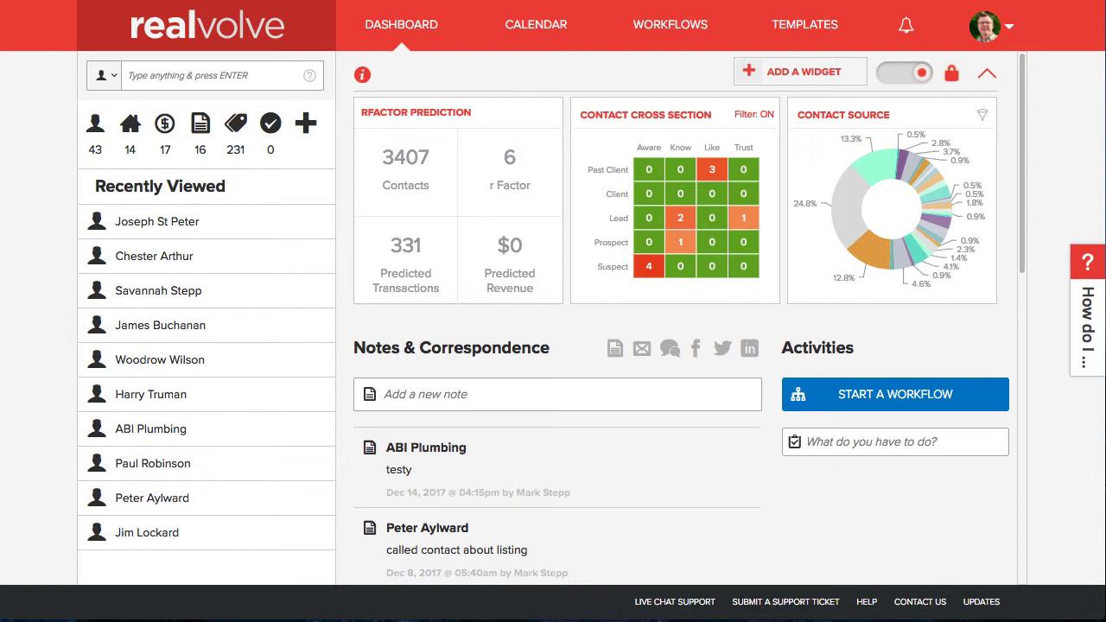
mouse_move(764, 121)
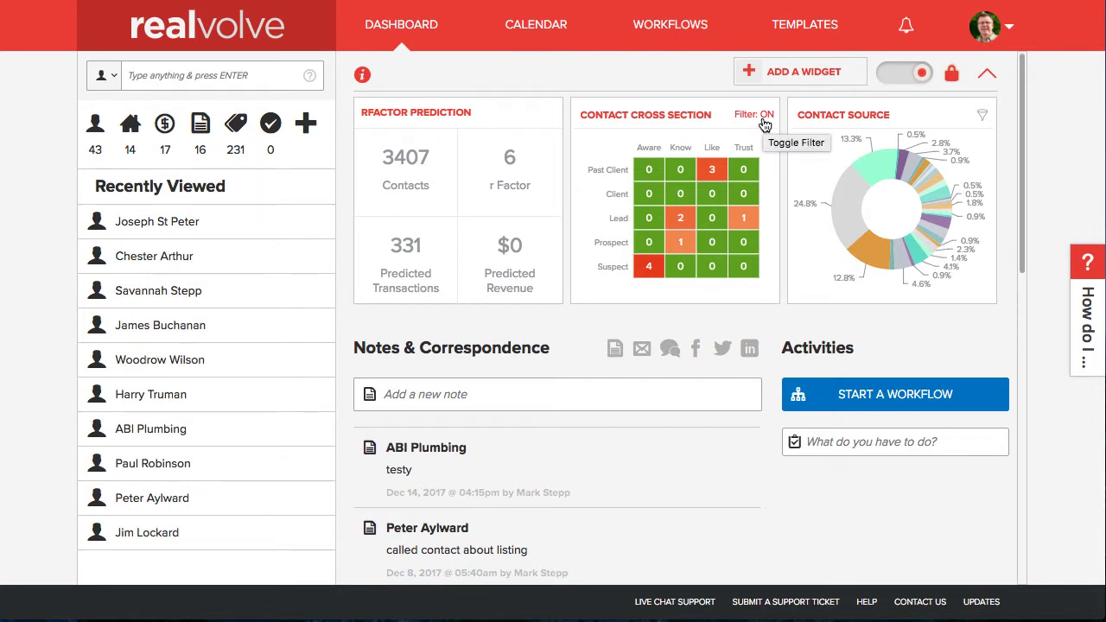
- Toggle the Contact Cross Section filter off and on twice to refresh the heat map
left_click(763, 114)
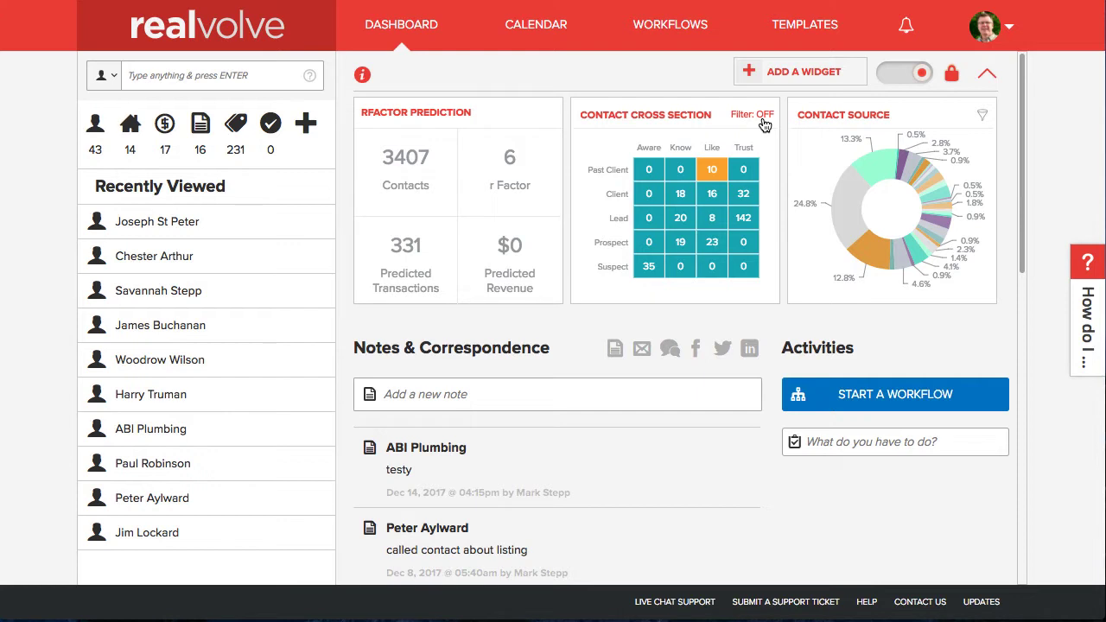
left_click(763, 114)
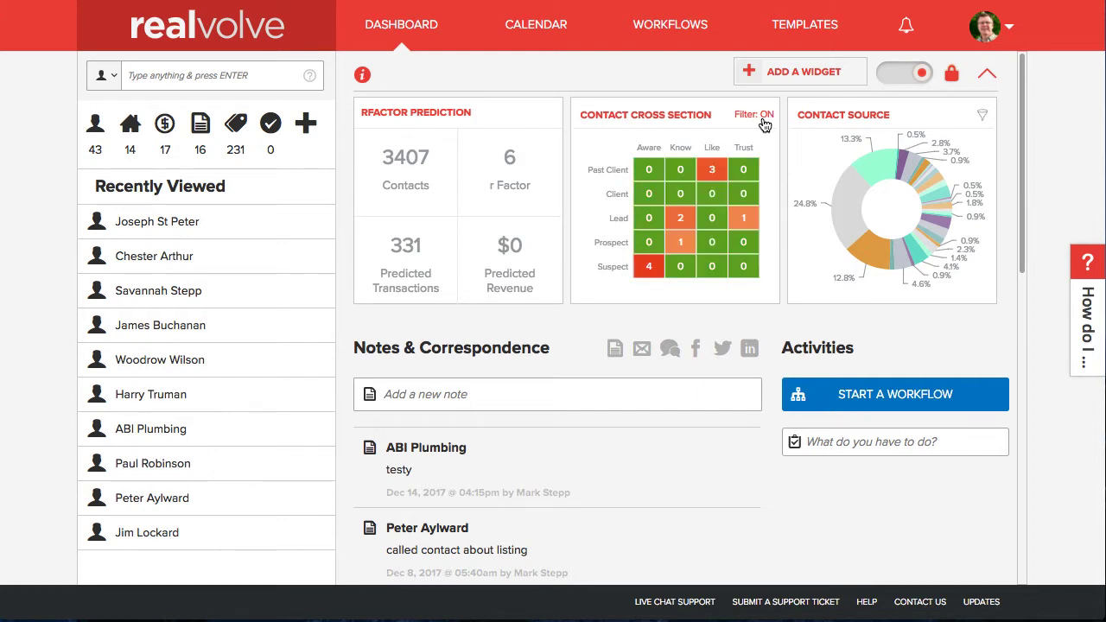
left_click(763, 114)
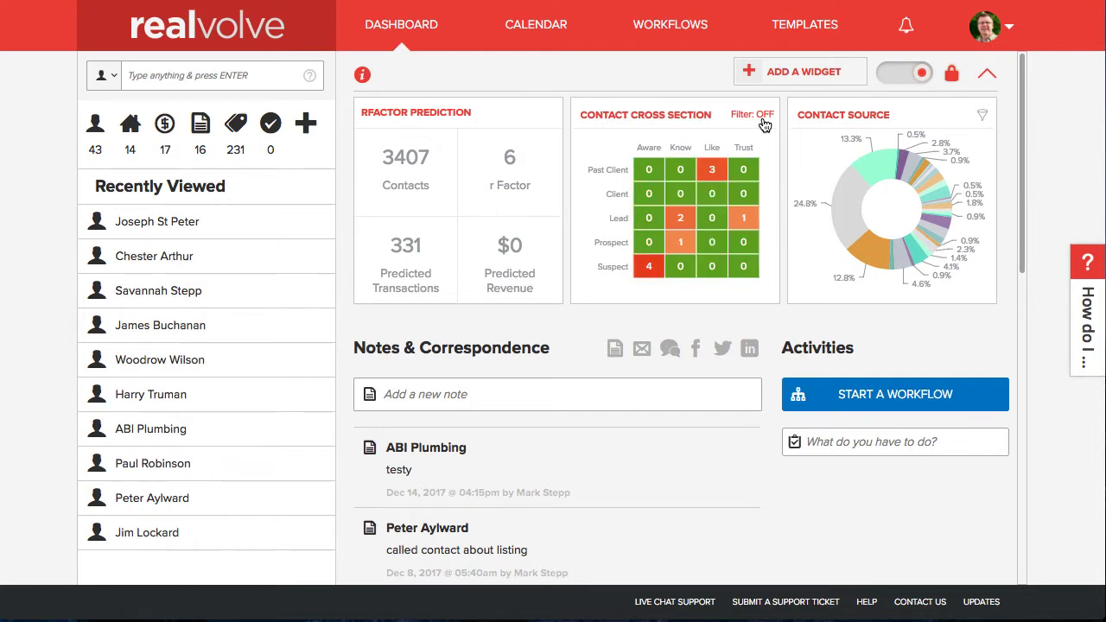
left_click(764, 114)
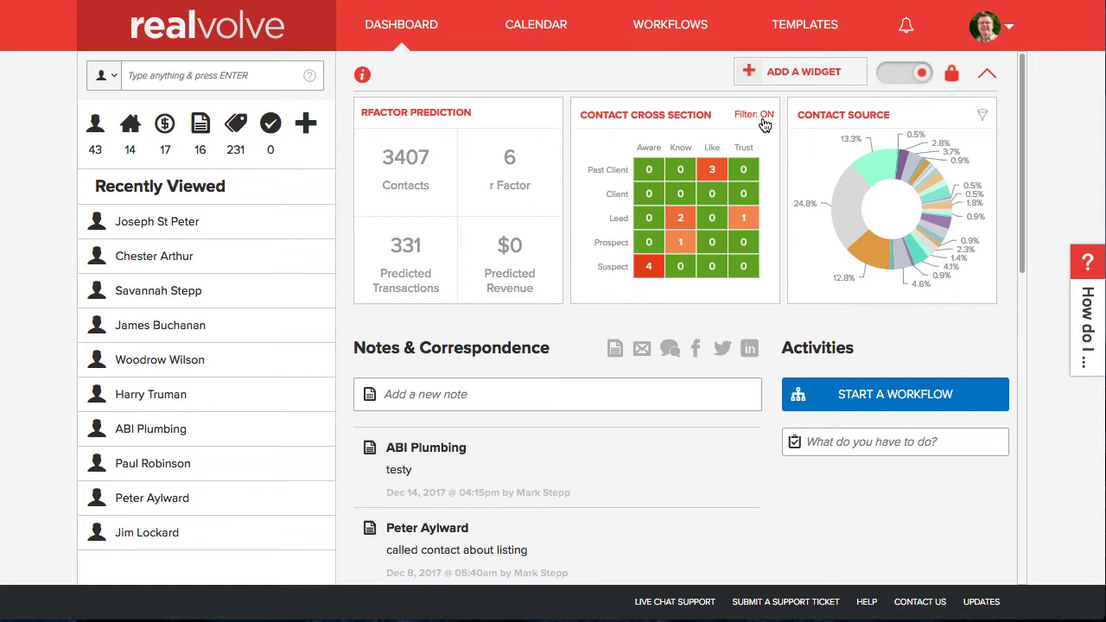
- Visit the account menu, return to the dashboard and list the Past Client / Like contacts
left_click(985, 26)
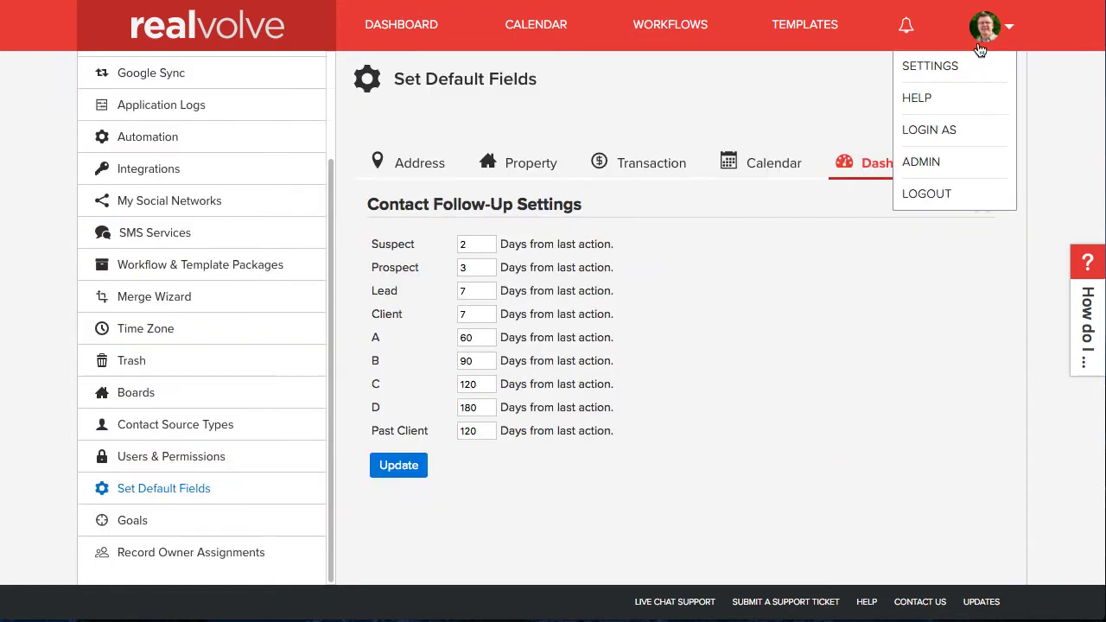
mouse_move(173, 494)
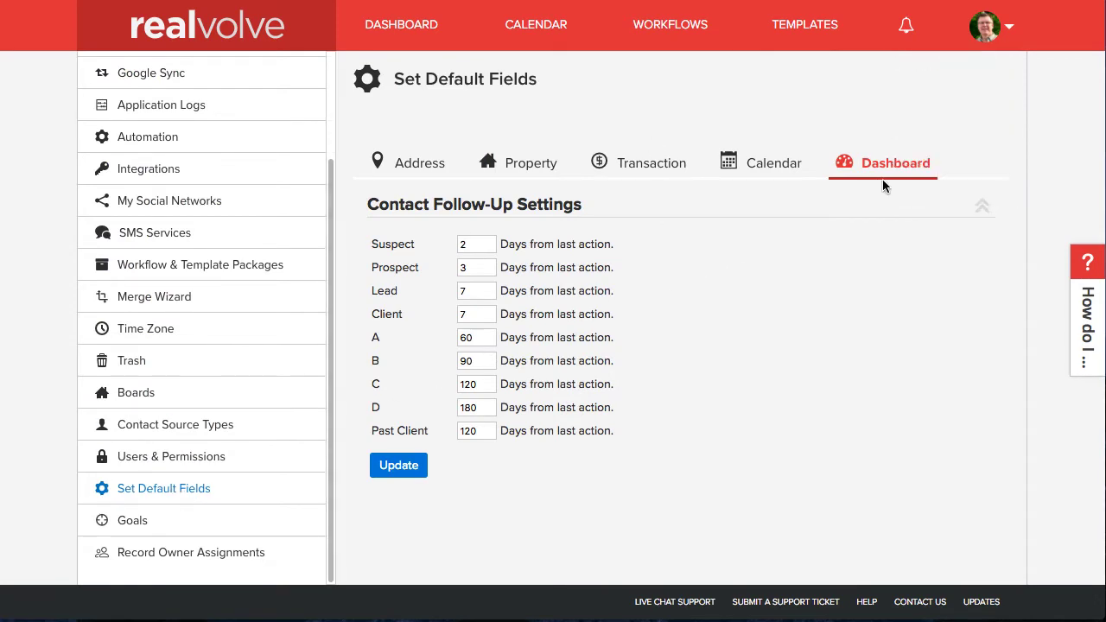
mouse_move(401, 238)
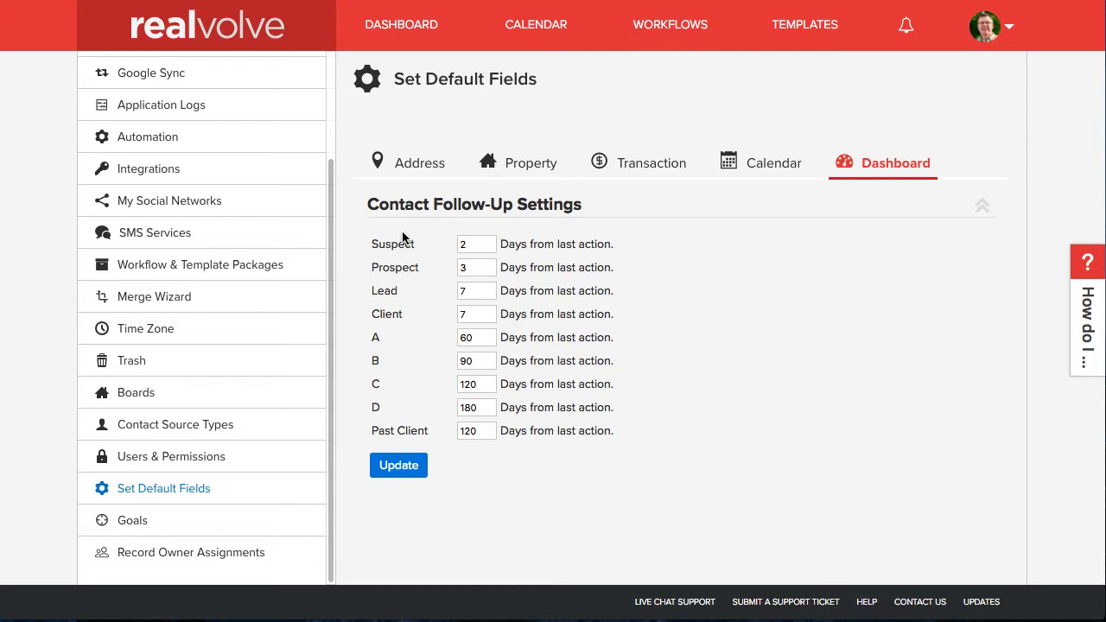
left_click(401, 24)
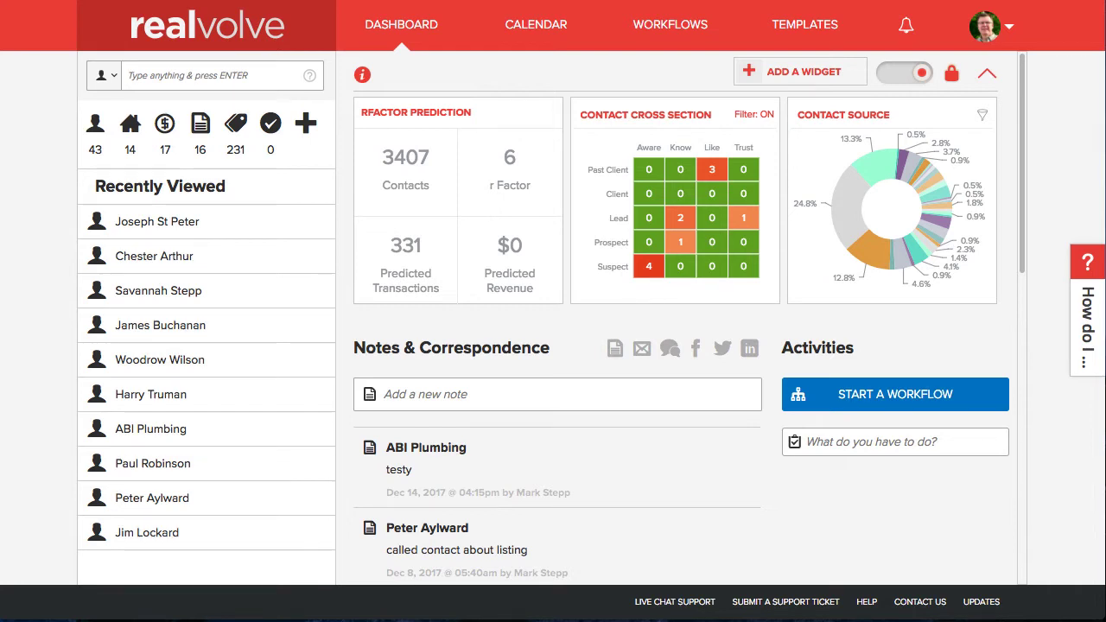
left_click(712, 169)
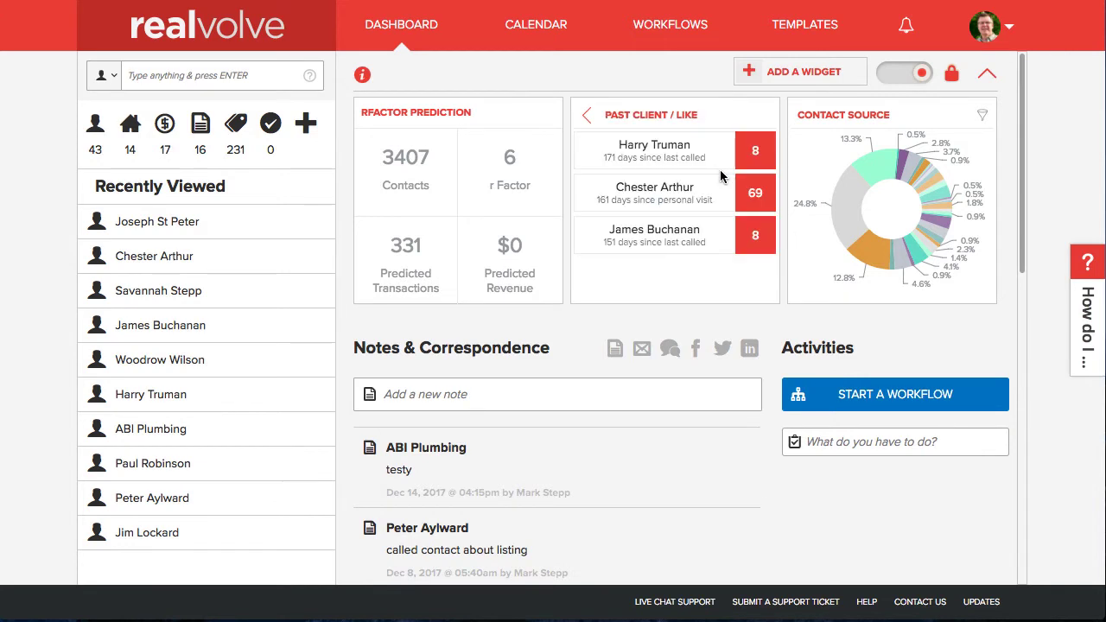
mouse_move(836, 337)
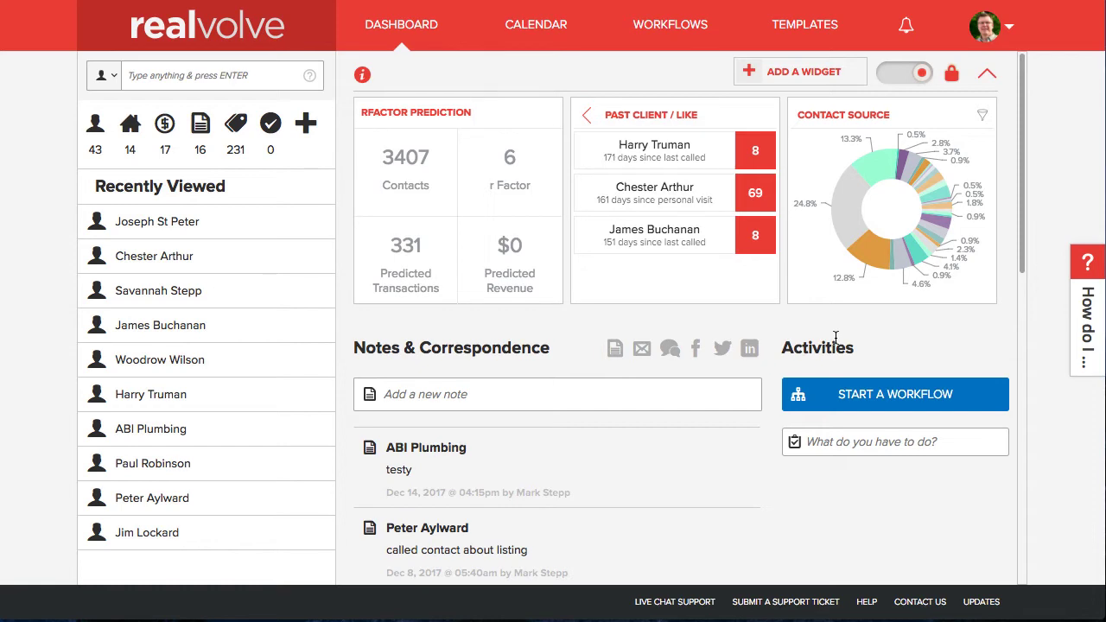
mouse_move(700, 216)
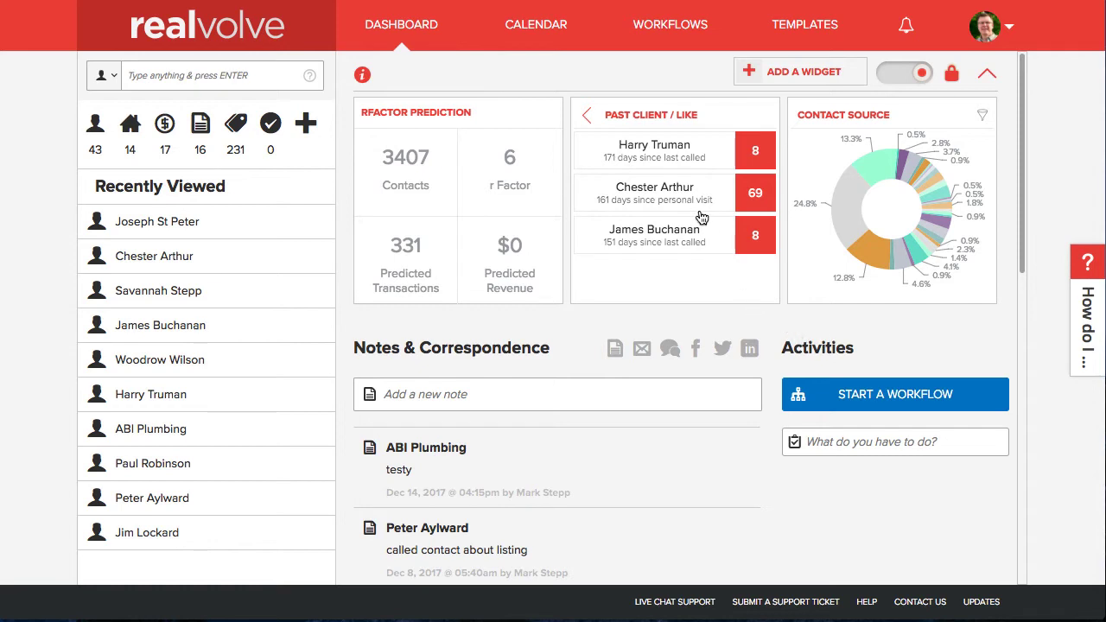
- Show Harry Truman's contact card with email, phone and 171 days since contact
left_click(653, 149)
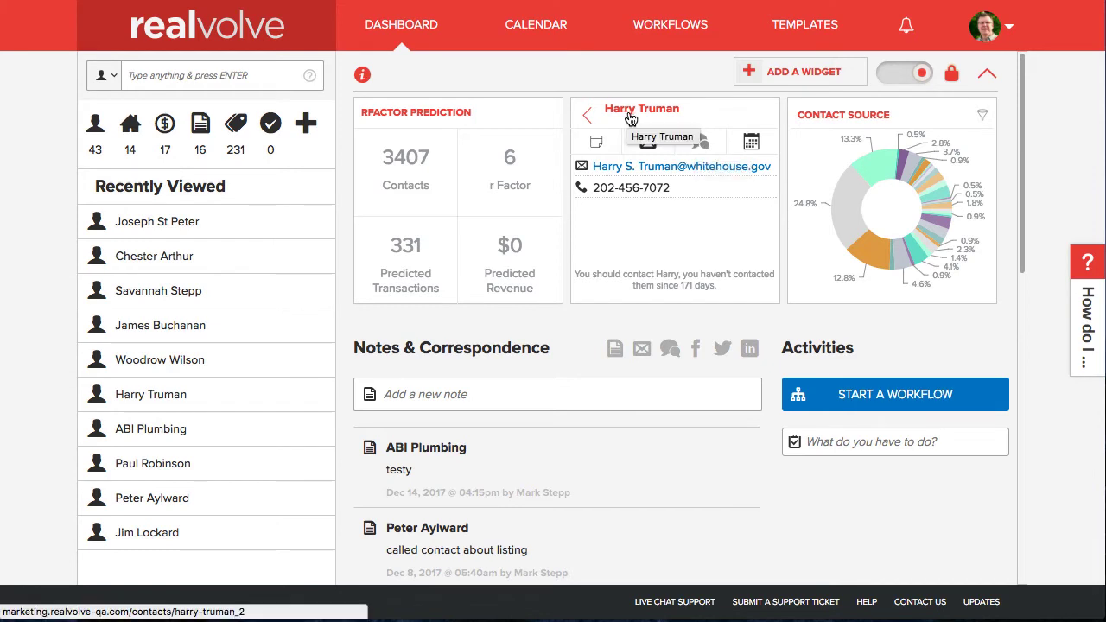
mouse_move(641, 118)
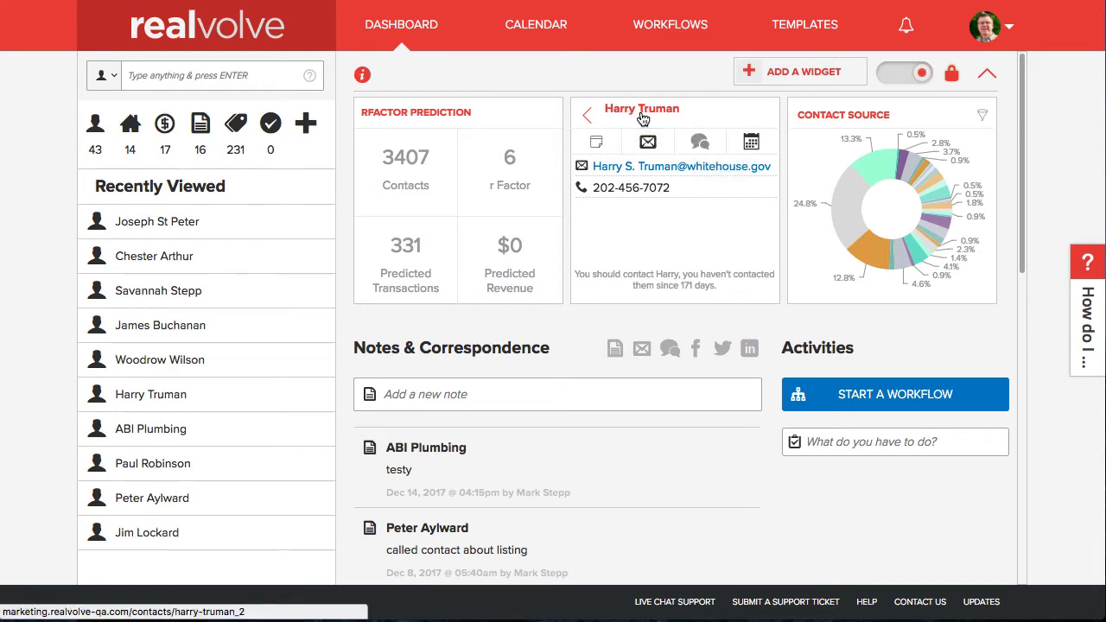
mouse_move(596, 142)
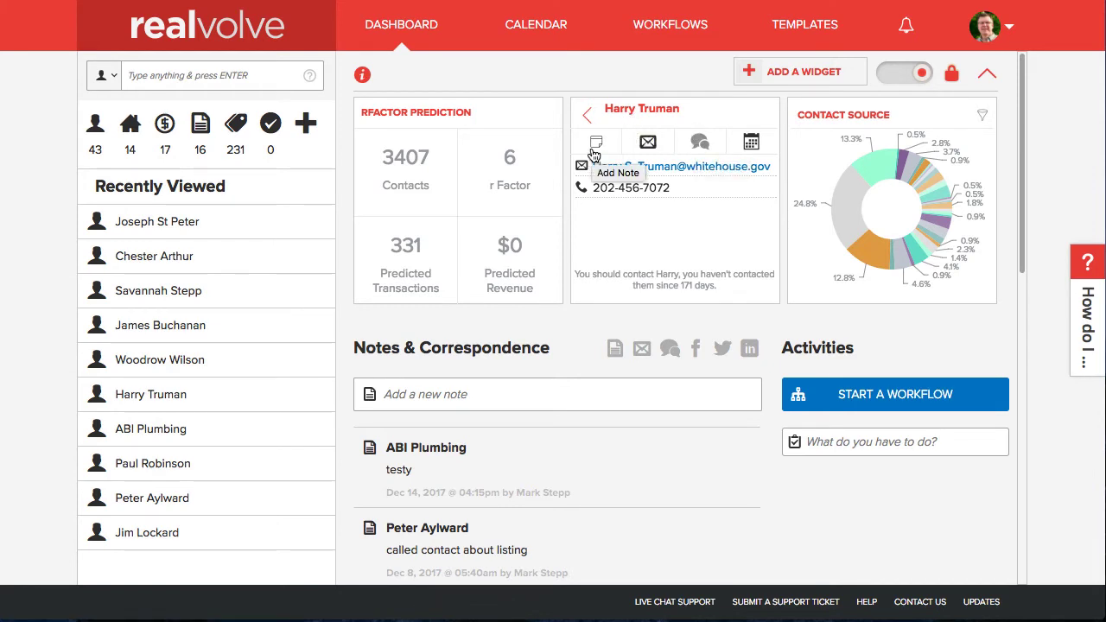
mouse_move(648, 142)
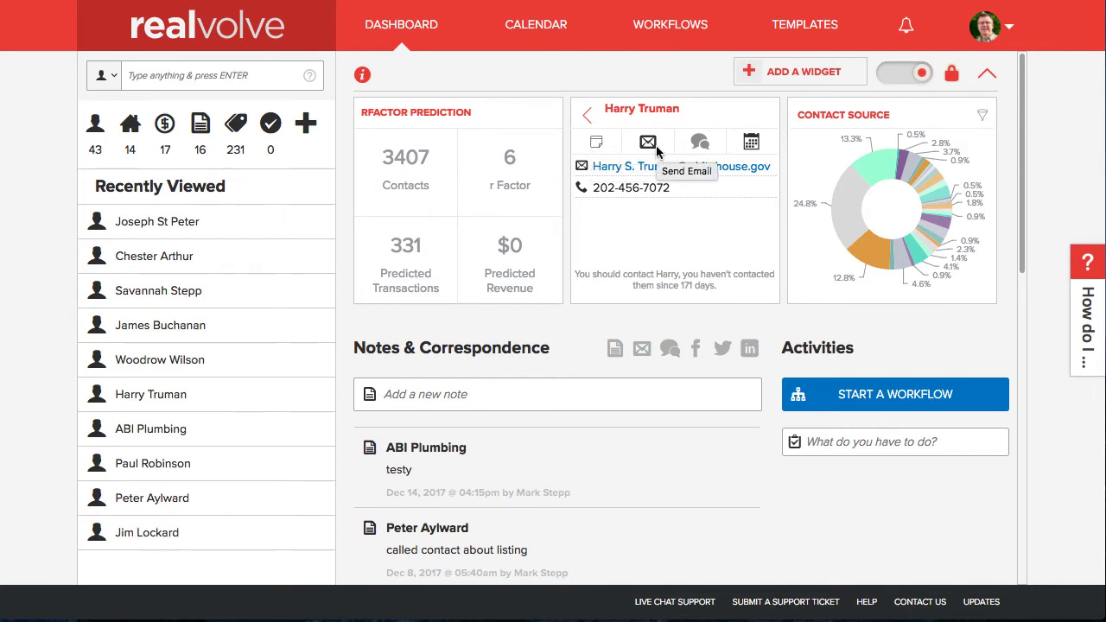
mouse_move(699, 141)
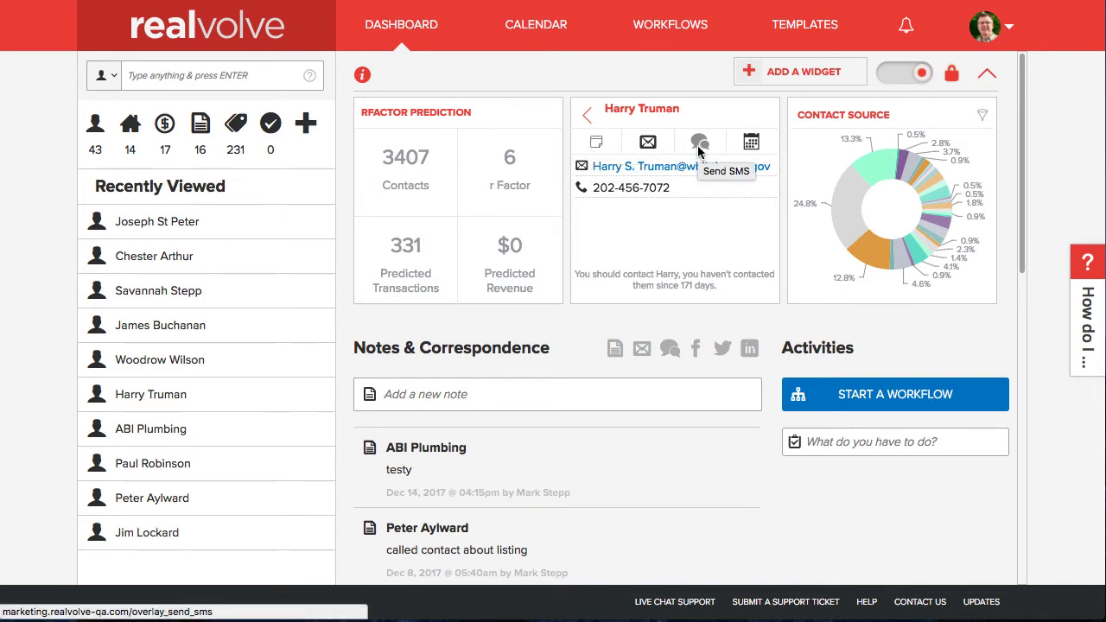
mouse_move(750, 142)
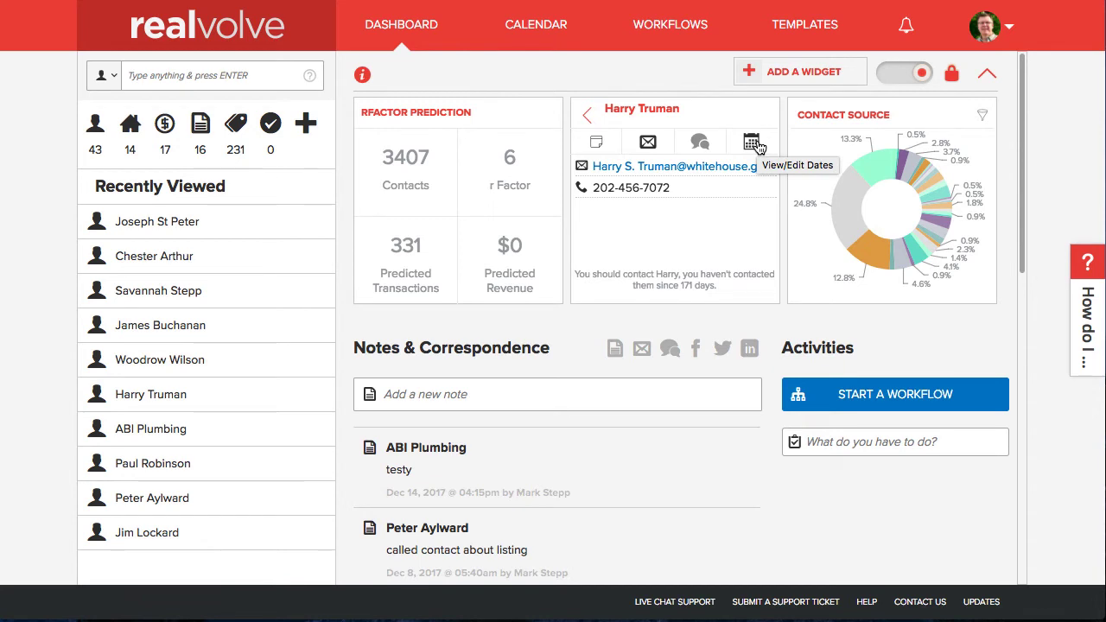
- Change Harry Truman's Last call date from Jul 01, 2017 to Dec 18, 2017
left_click(750, 142)
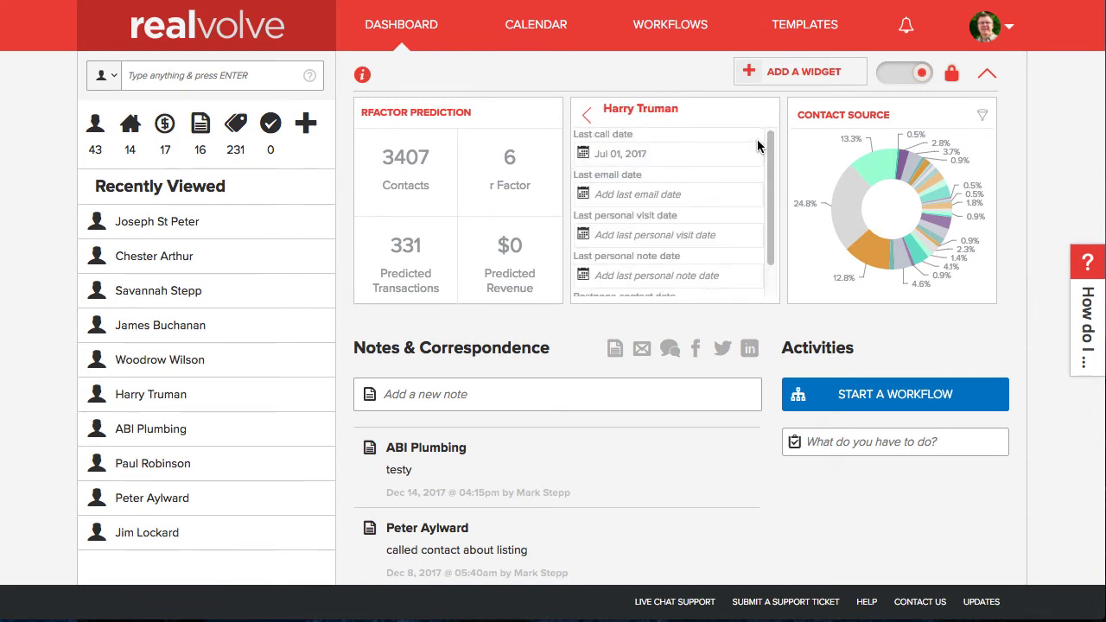
mouse_move(746, 212)
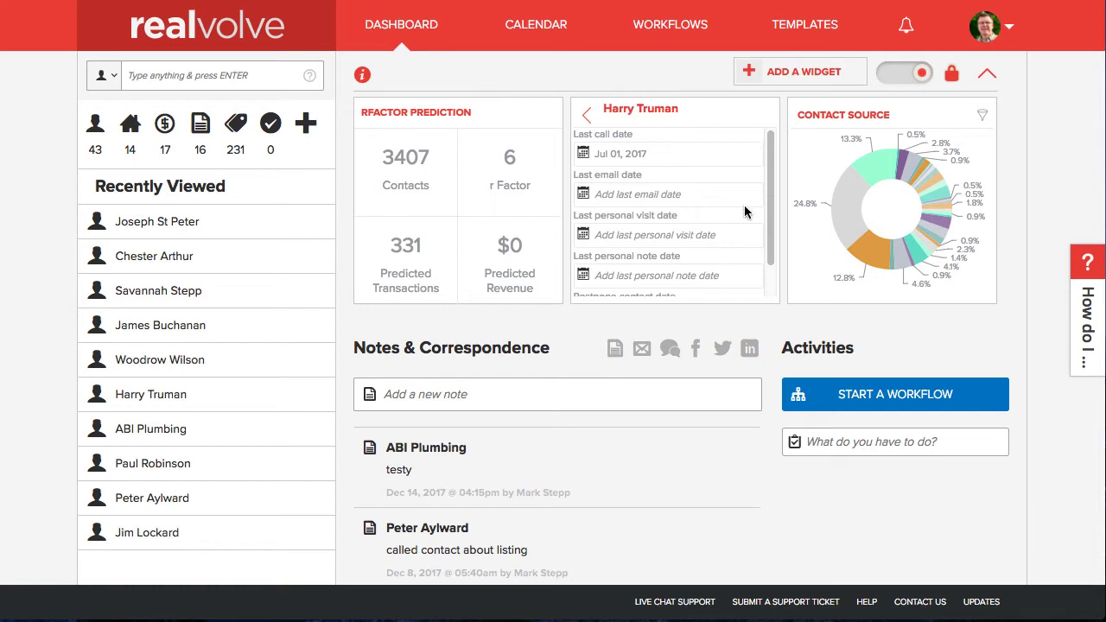
scroll("down", 3)
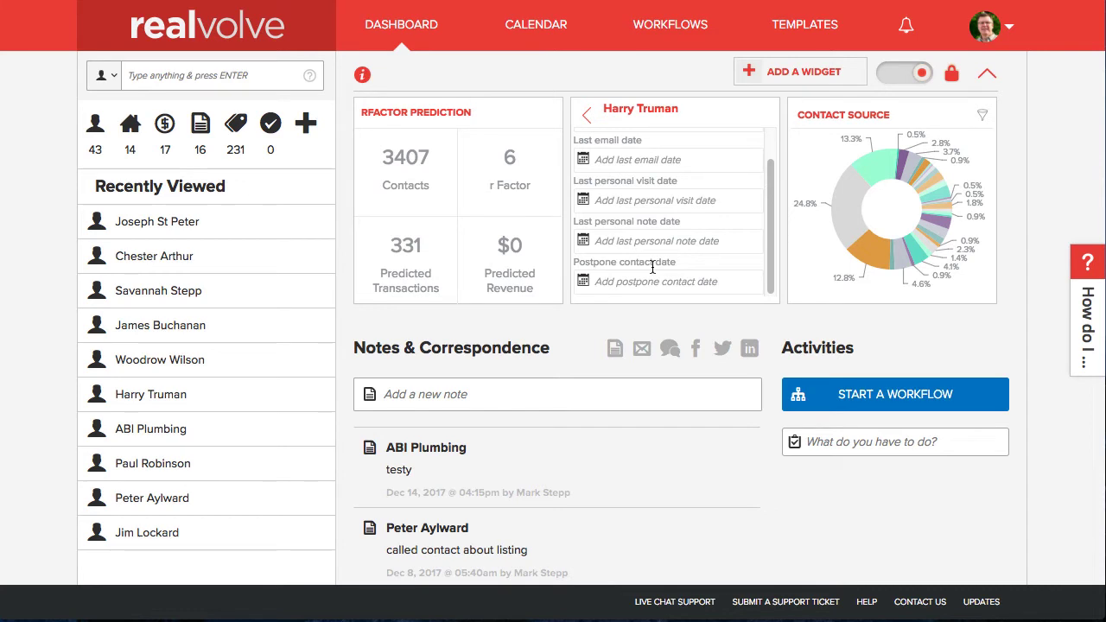
scroll("up", 3)
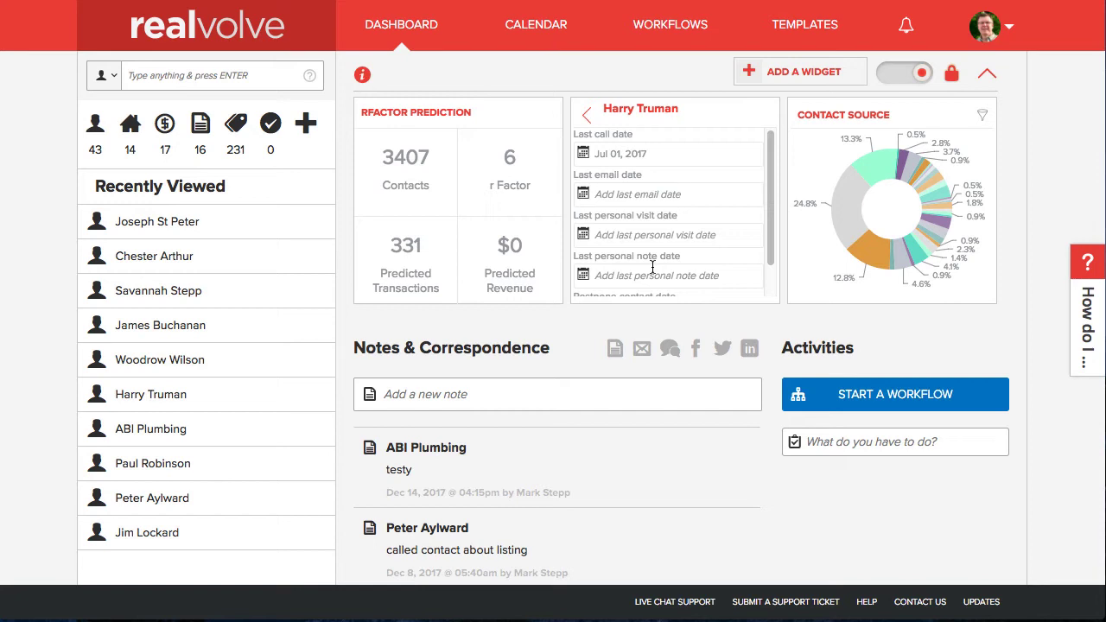
mouse_move(650, 153)
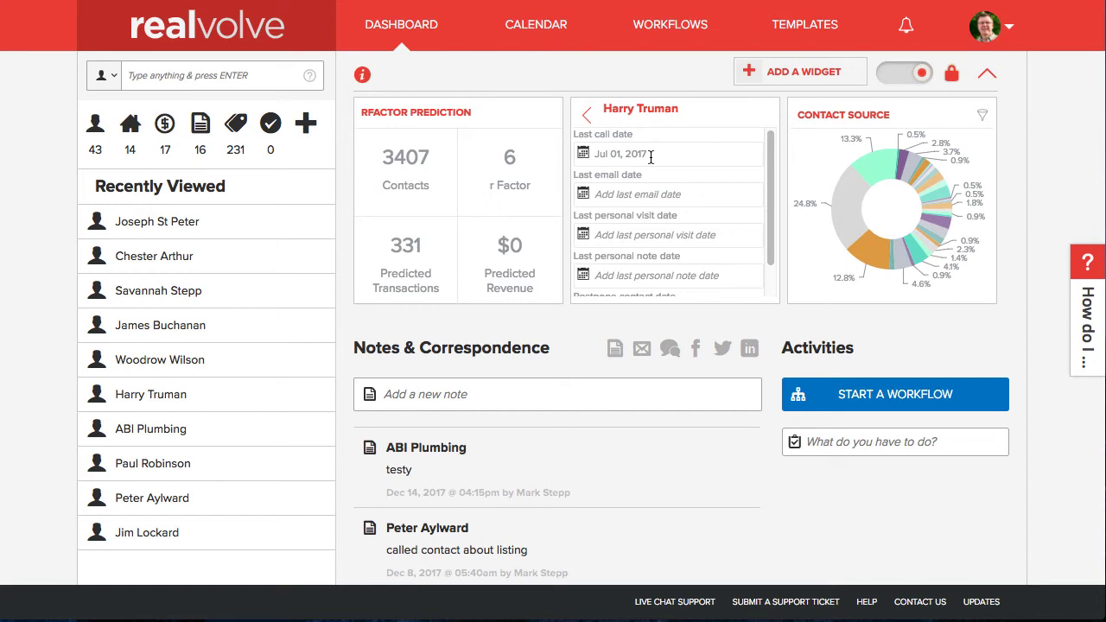
type("Dec 18, 2017")
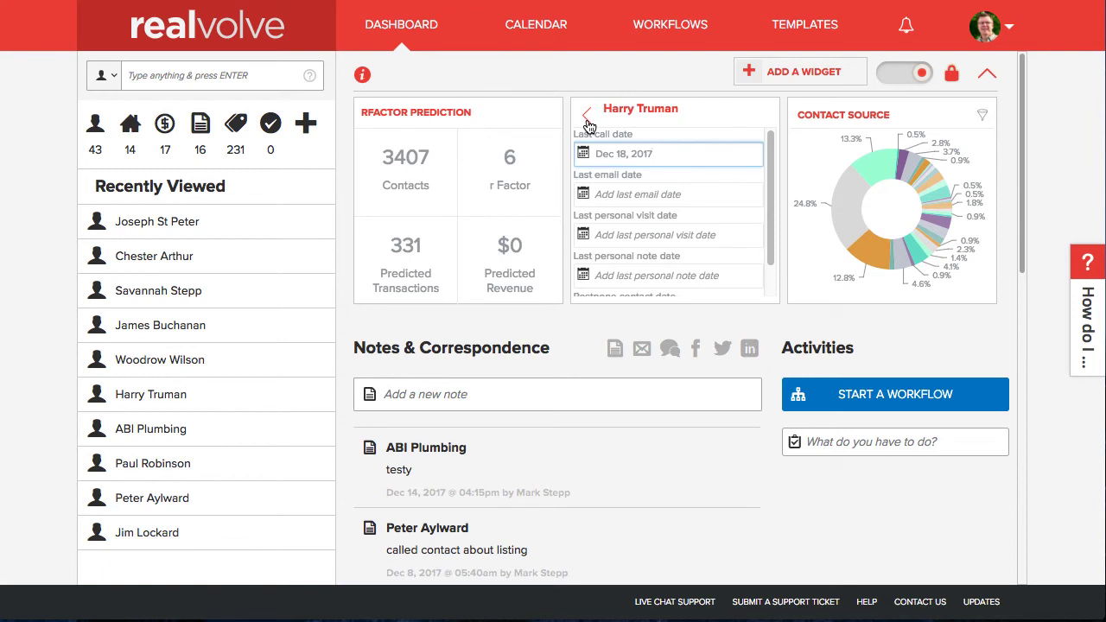
- Go back to the Past Client / Like list, where Harry Truman no longer appears
left_click(587, 114)
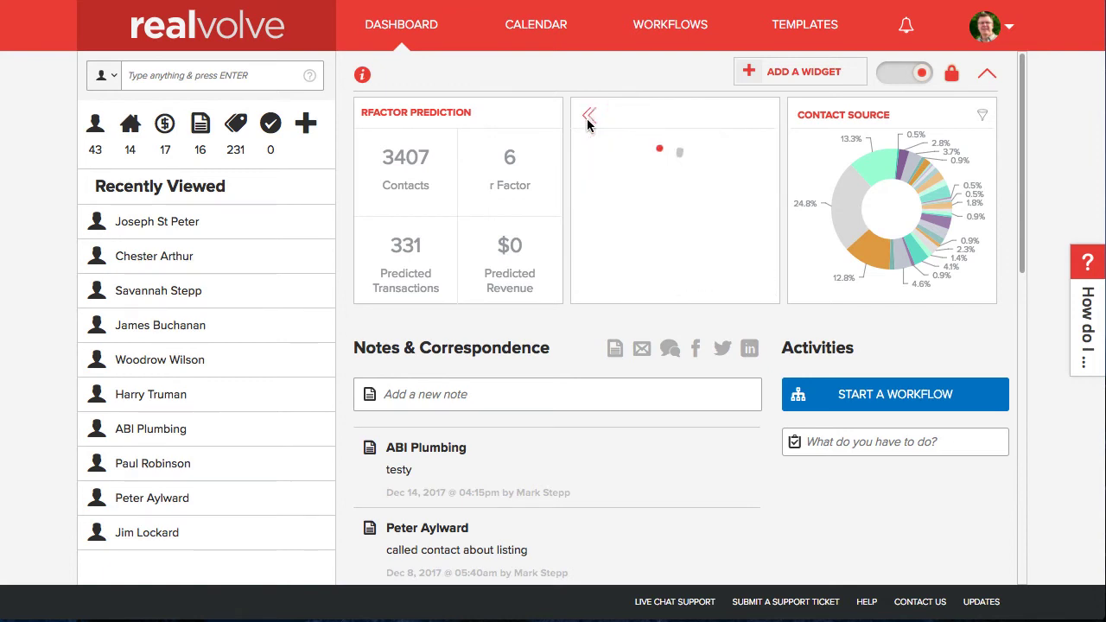
left_click(587, 115)
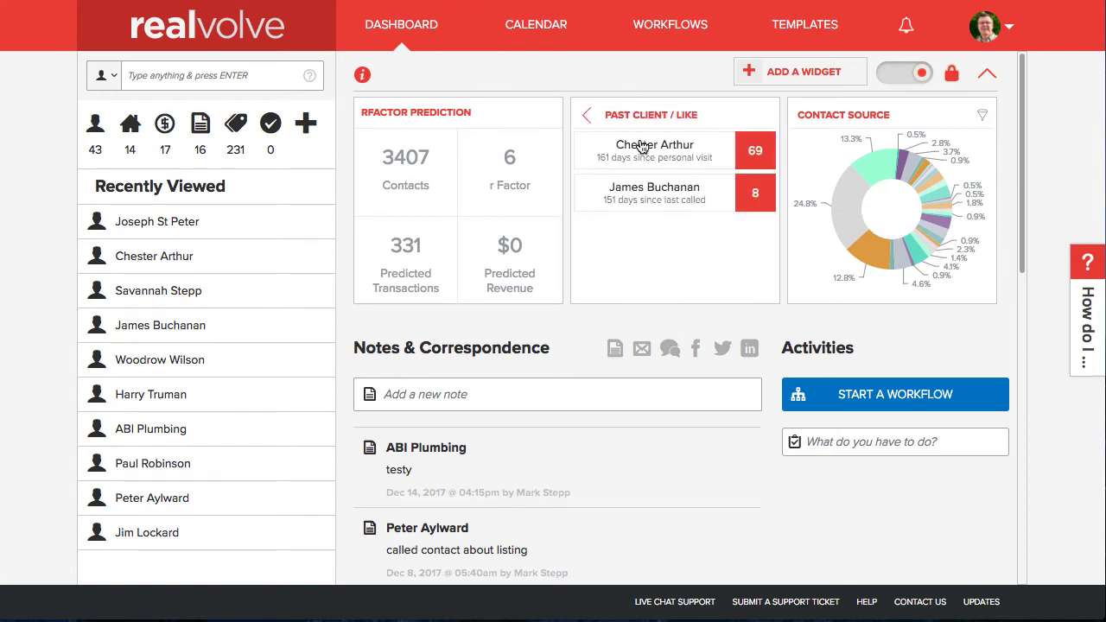
mouse_move(682, 199)
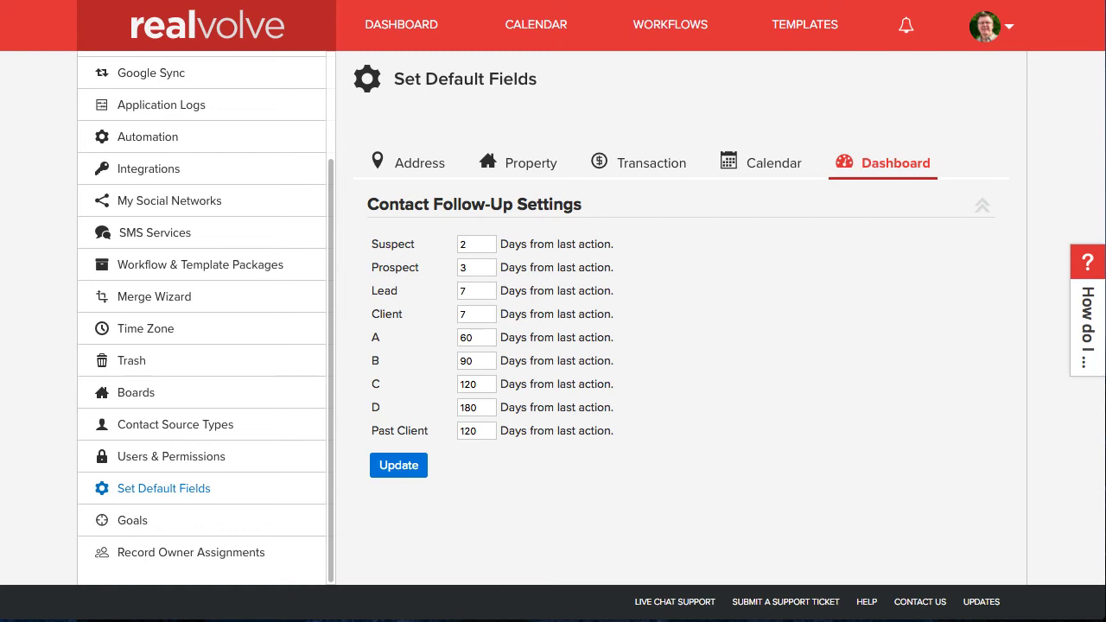
- Return to the dashboard showing Chester Arthur and James Buchanan in Past Client / Like
left_click(401, 24)
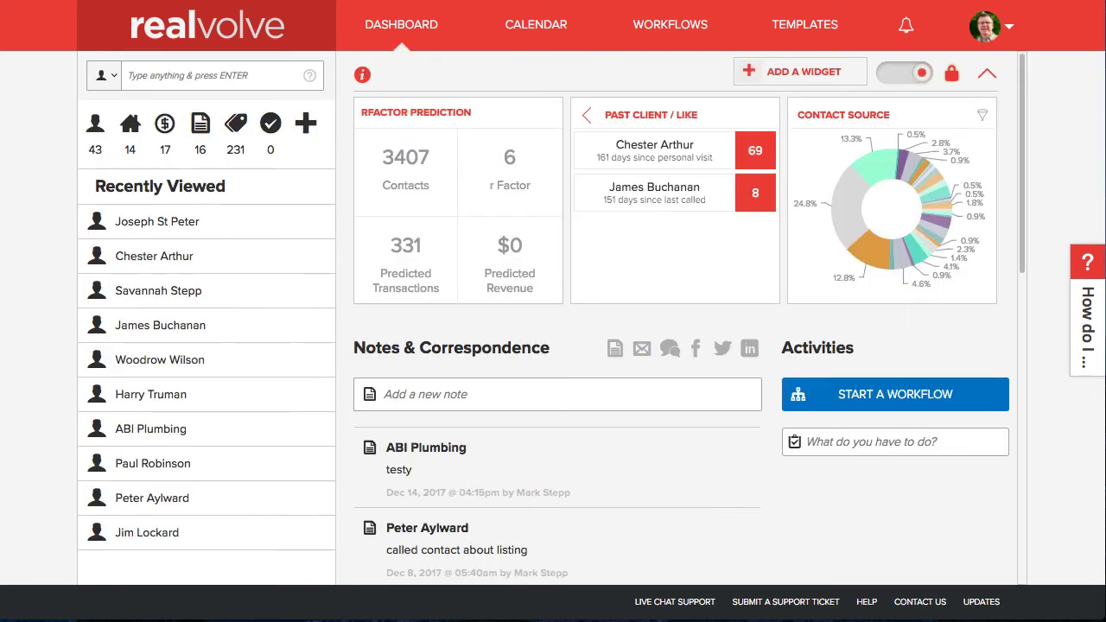